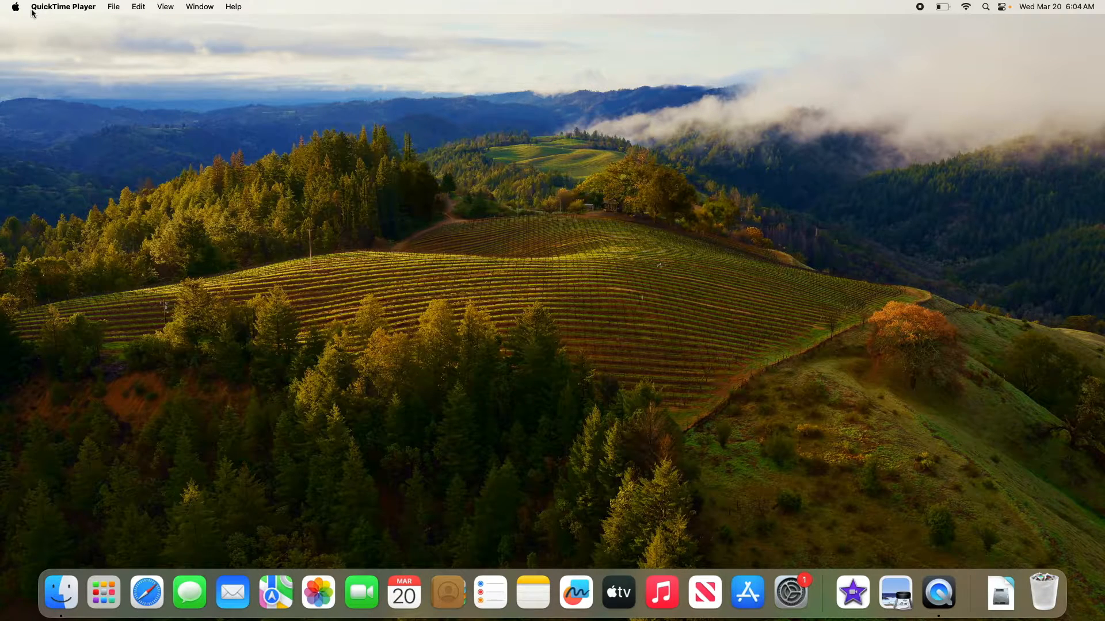
- Launch System Settings from the Apple menu
left_click(14, 6)
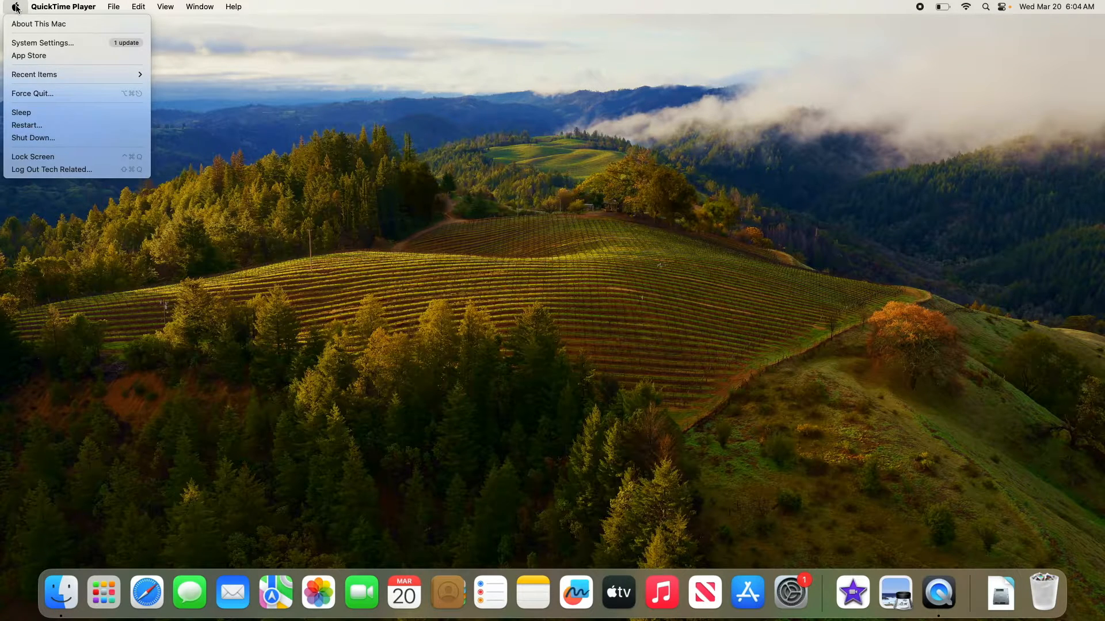
mouse_move(42, 43)
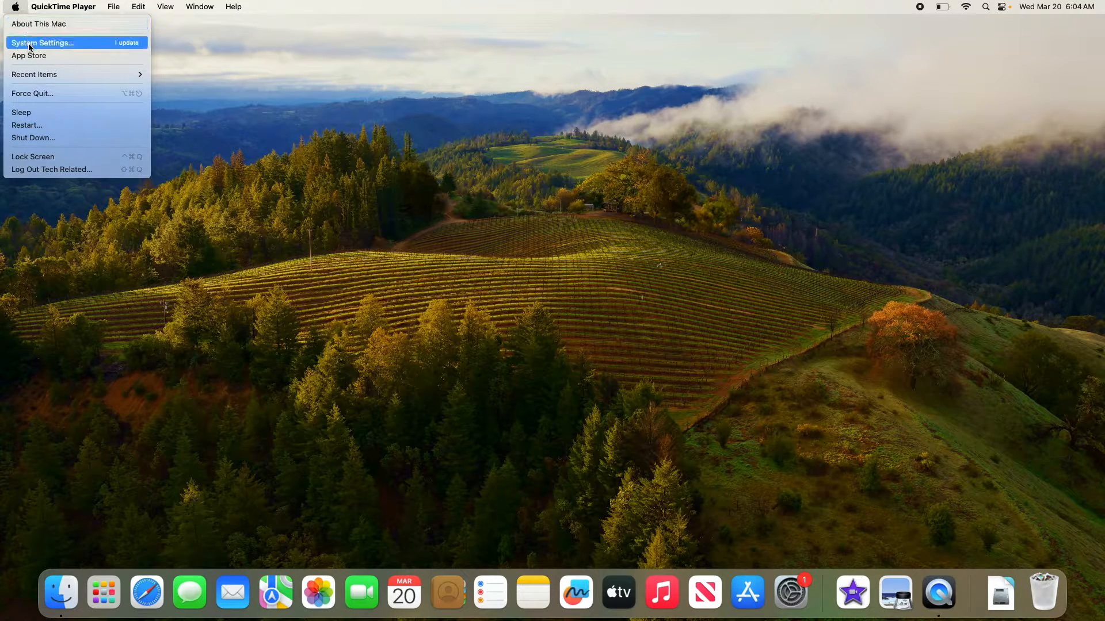
left_click(42, 42)
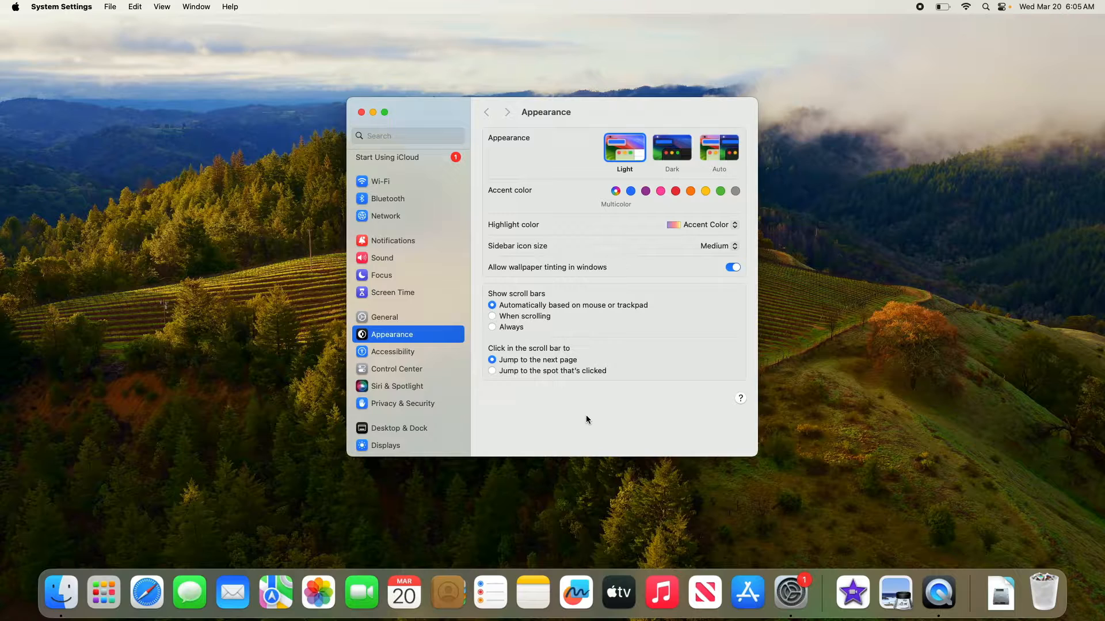
- Select Desktop & Dock in the System Settings sidebar
left_click(399, 428)
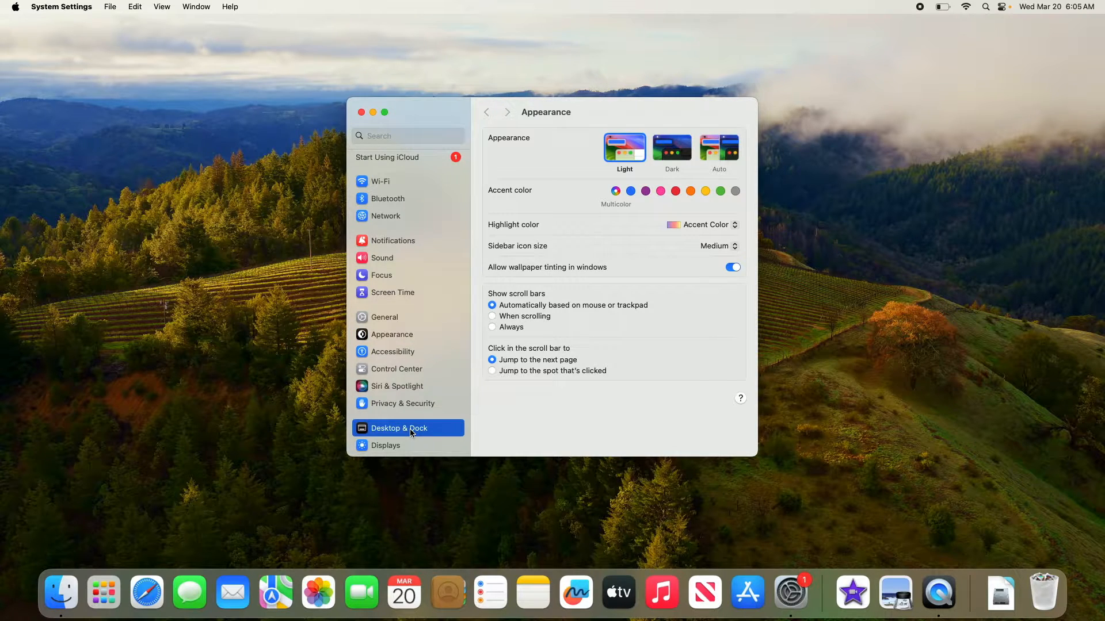
- Show the Desktop & Dock pane and scroll to the Default web browser row showing Safari
left_click(398, 428)
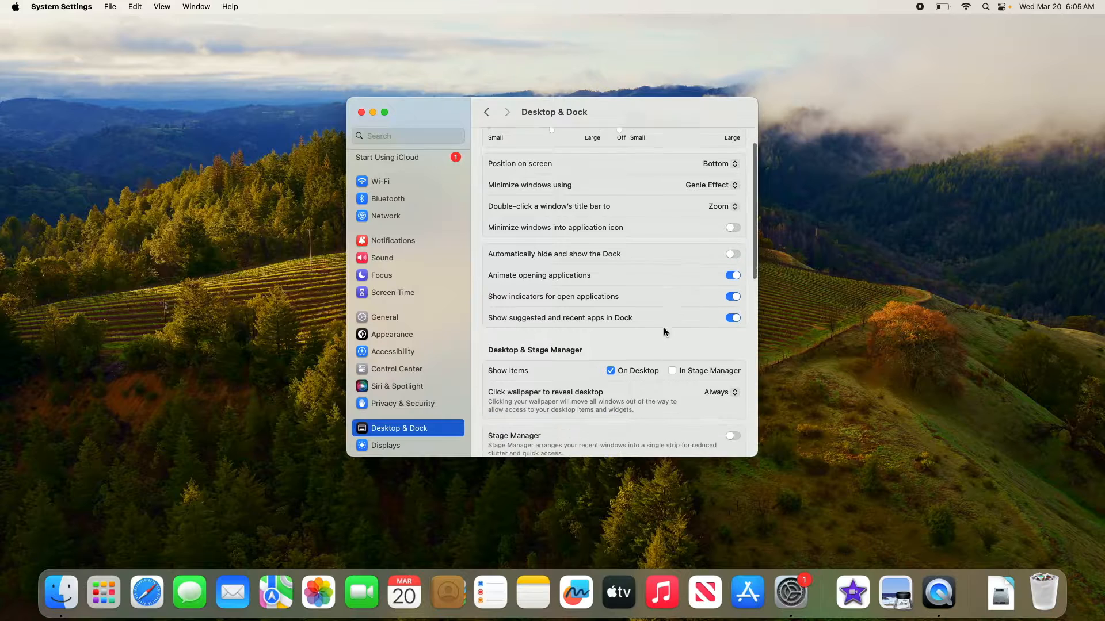
scroll("down", 3)
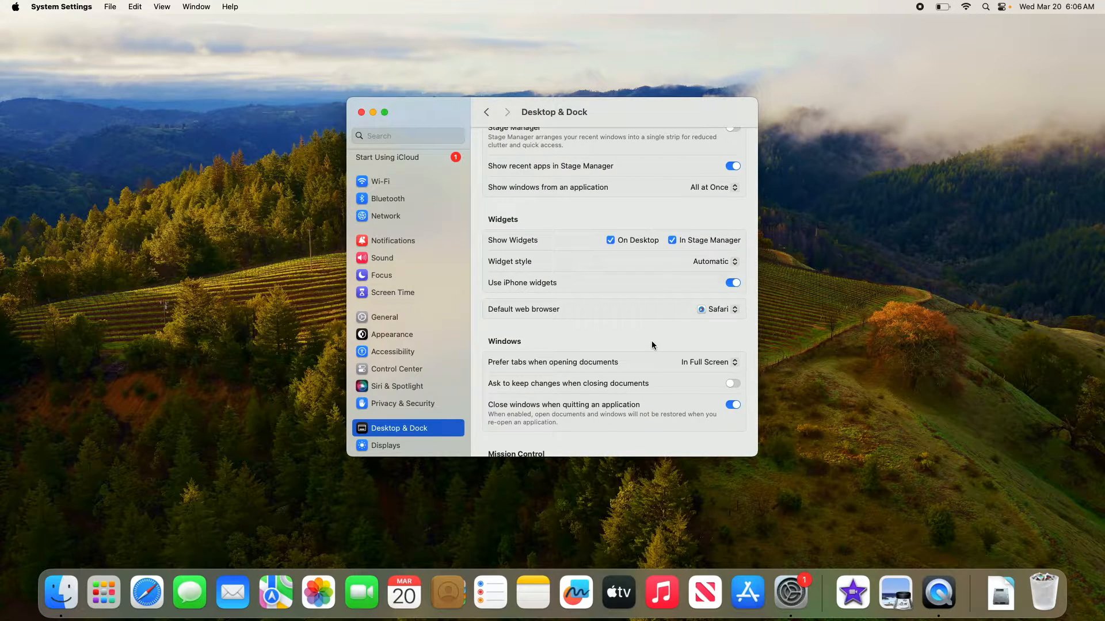
mouse_move(587, 216)
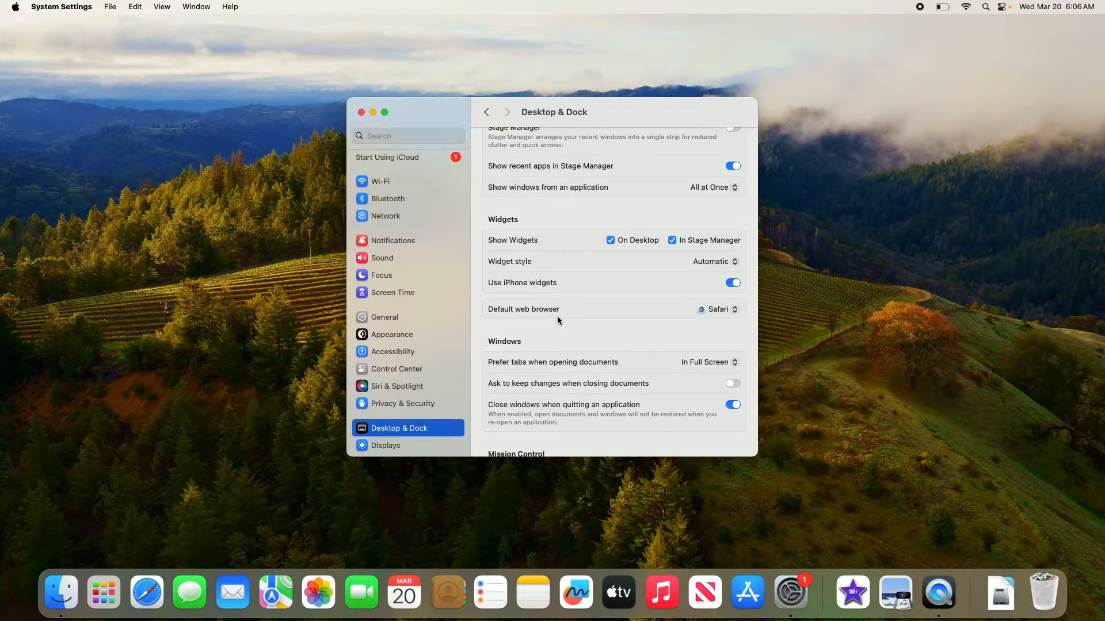
mouse_move(722, 325)
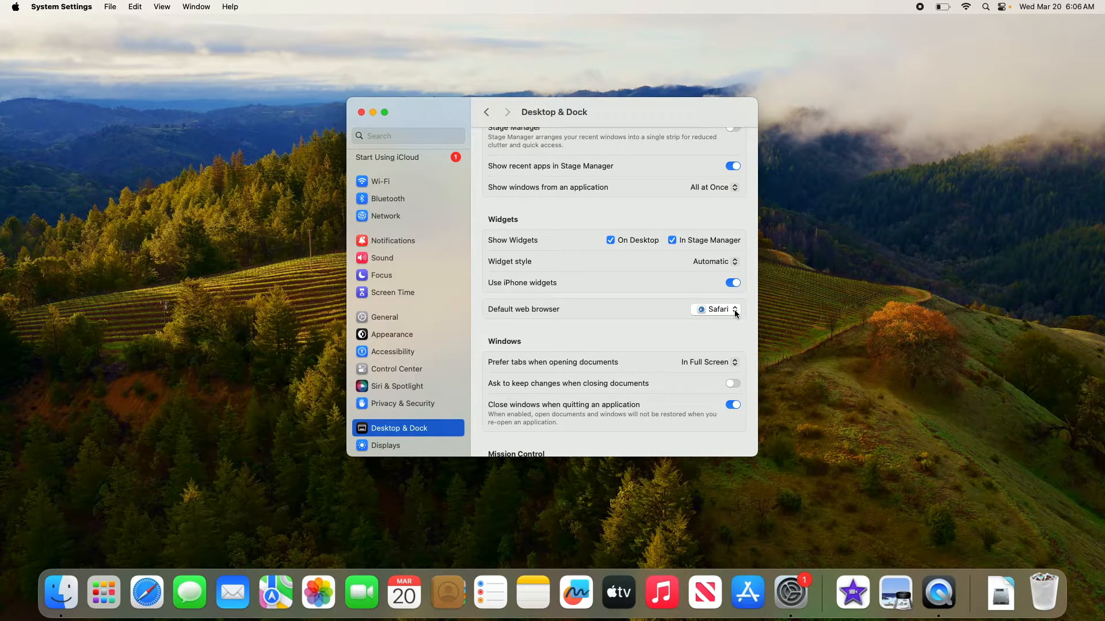
- Set the default web browser to Google Chrome and close the settings window
left_click(715, 309)
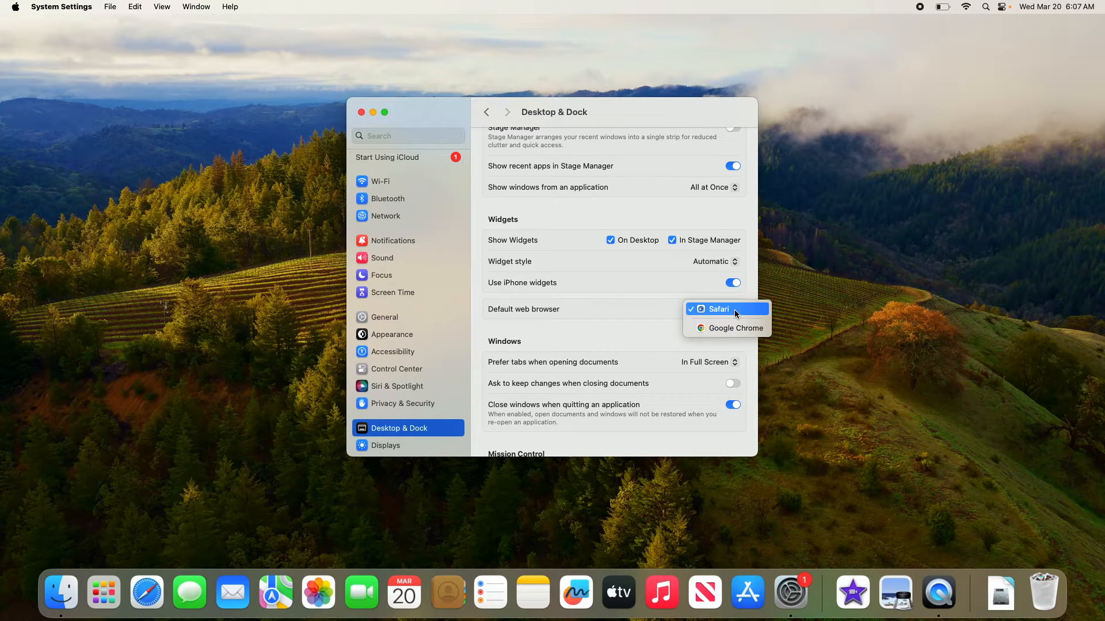
mouse_move(735, 328)
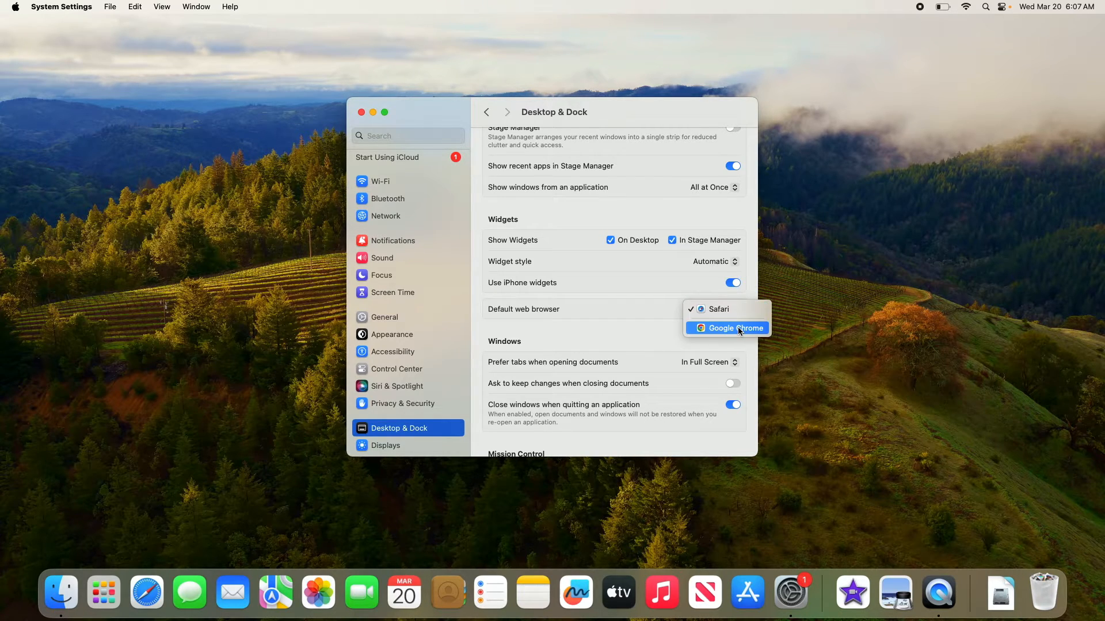
left_click(728, 329)
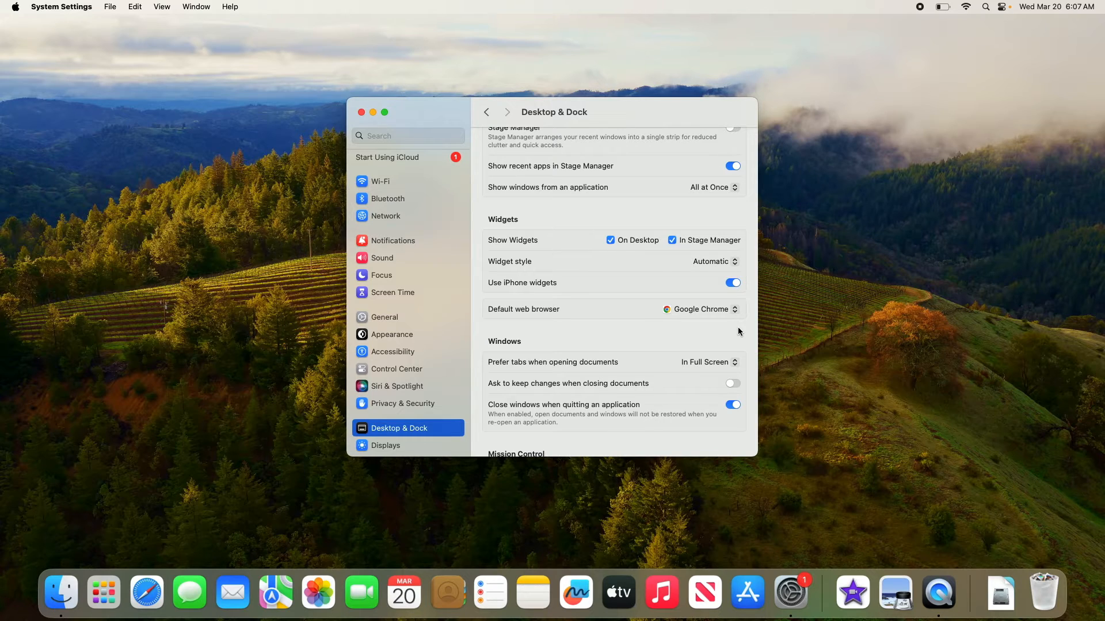
left_click(361, 113)
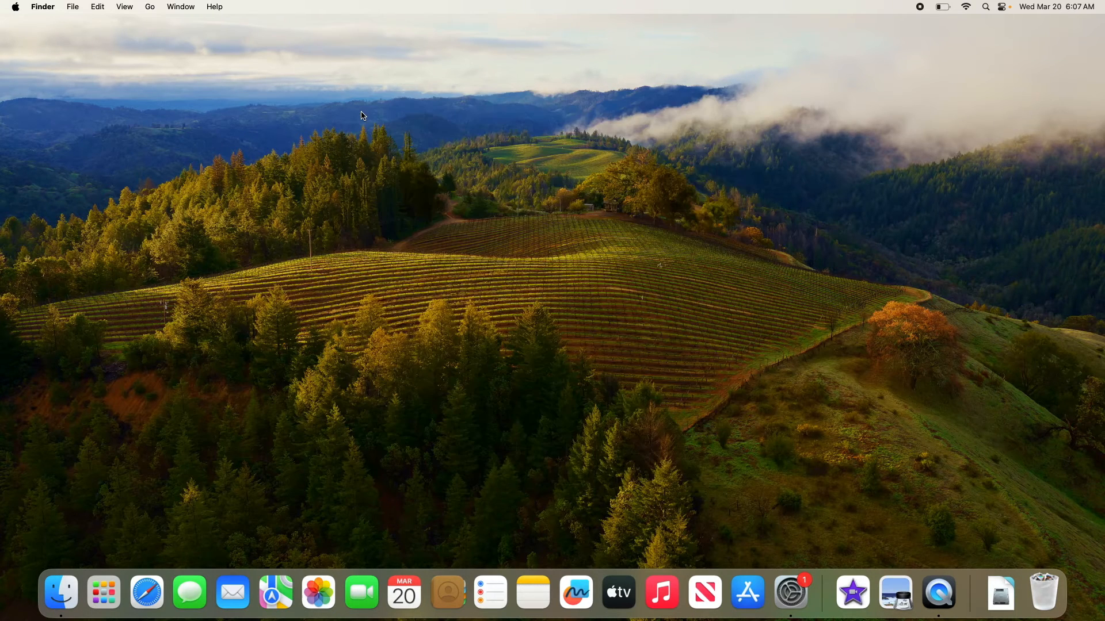